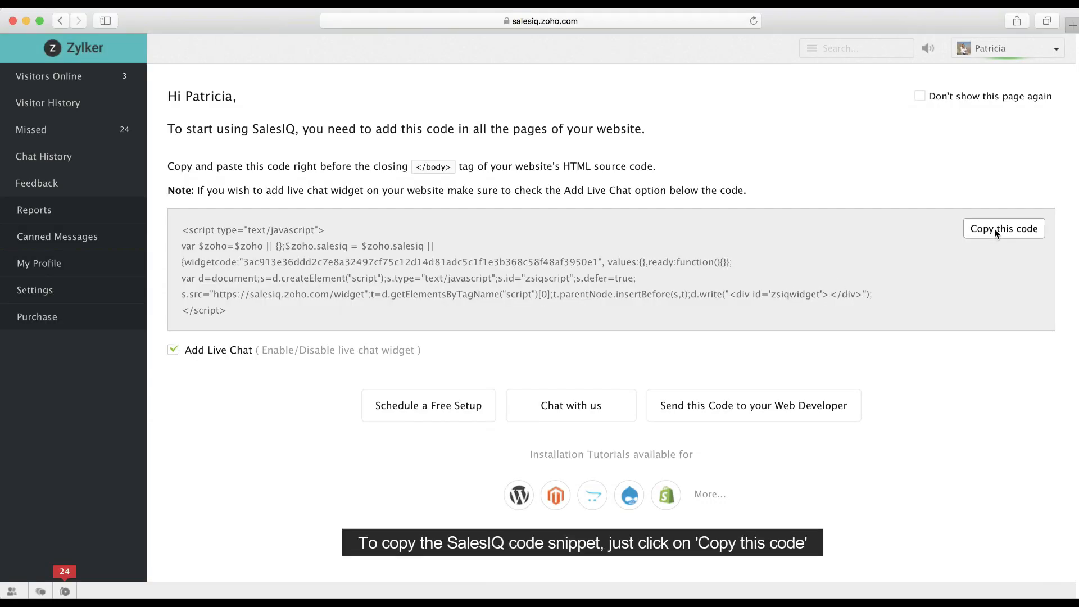
# Copy the SalesIQ code snippet, dismiss the send-to-developer dialog, and toggle Add Live Chat off then on
pyautogui.click(1004, 229)
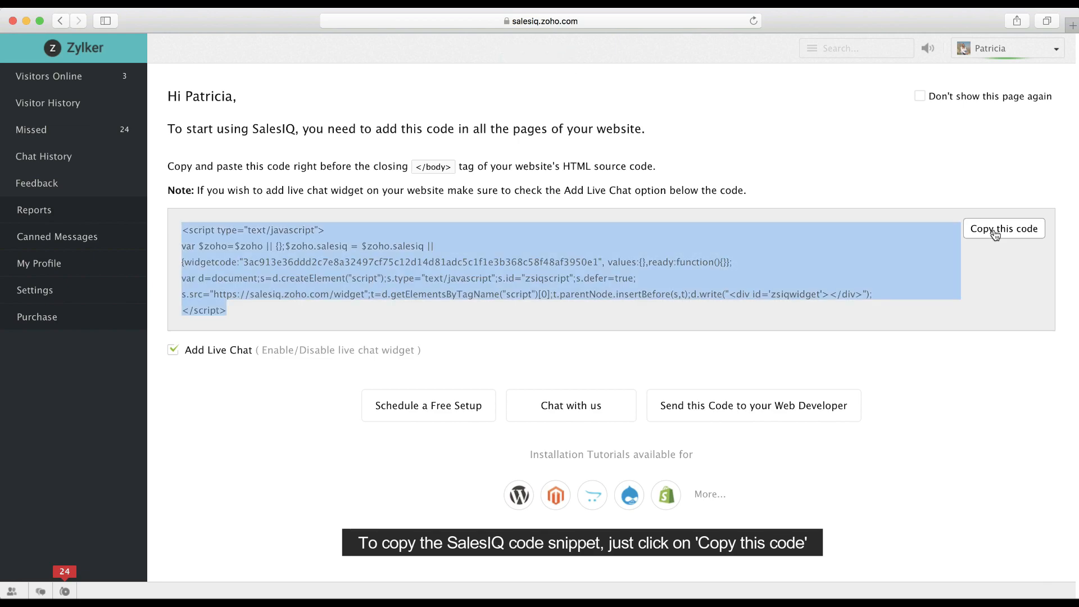
pyautogui.click(753, 406)
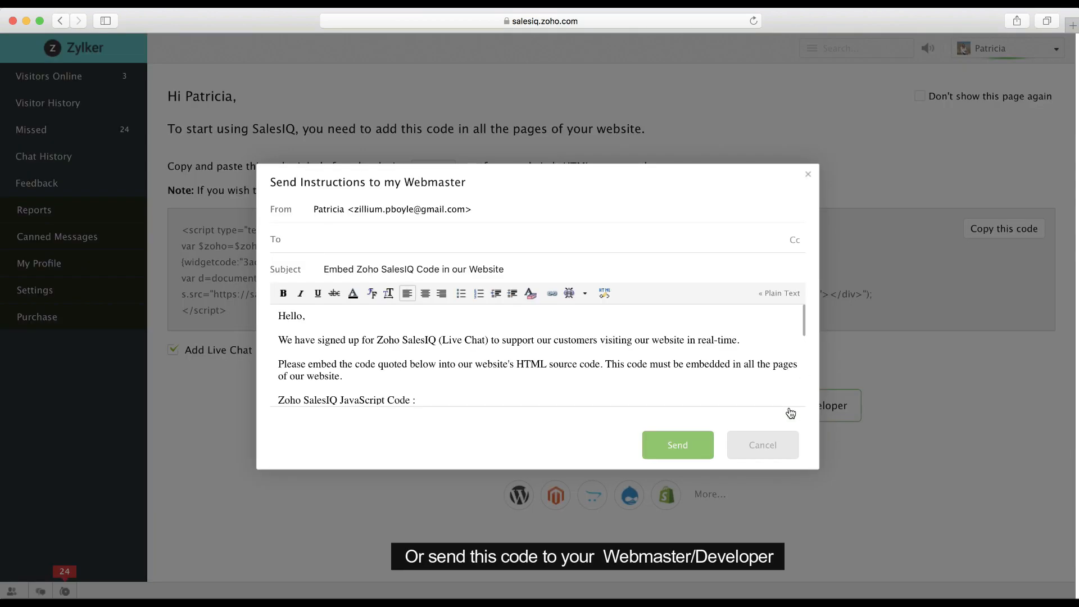
pyautogui.click(762, 445)
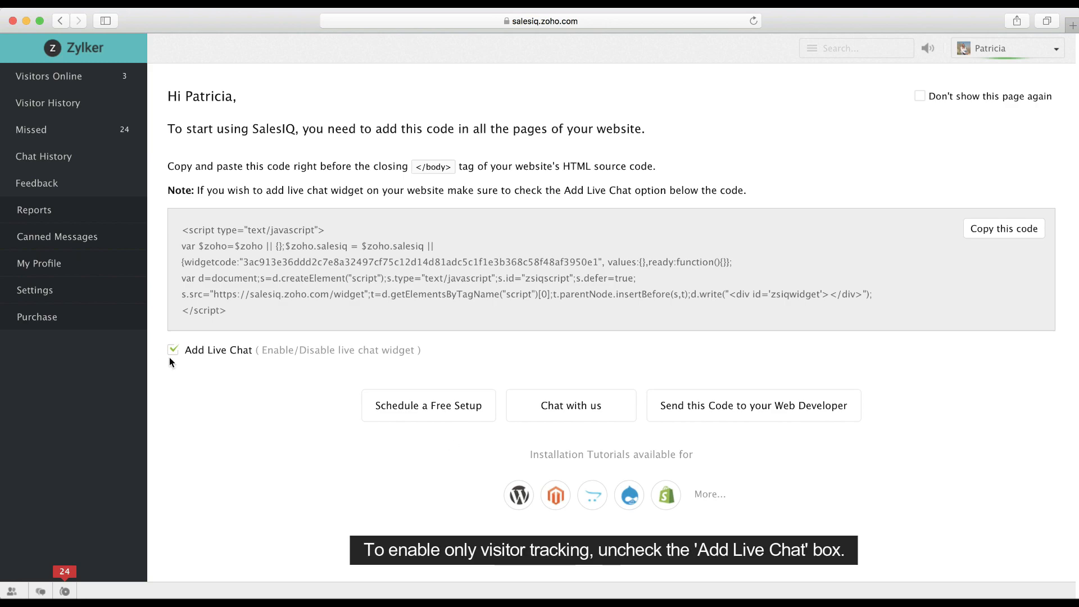
pyautogui.click(173, 350)
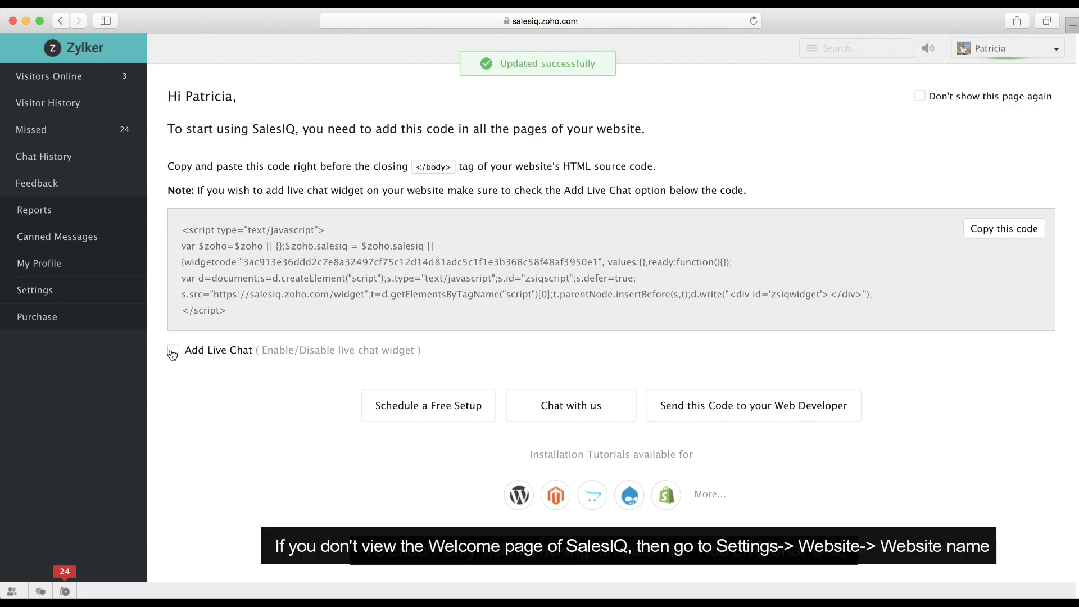
pyautogui.click(172, 353)
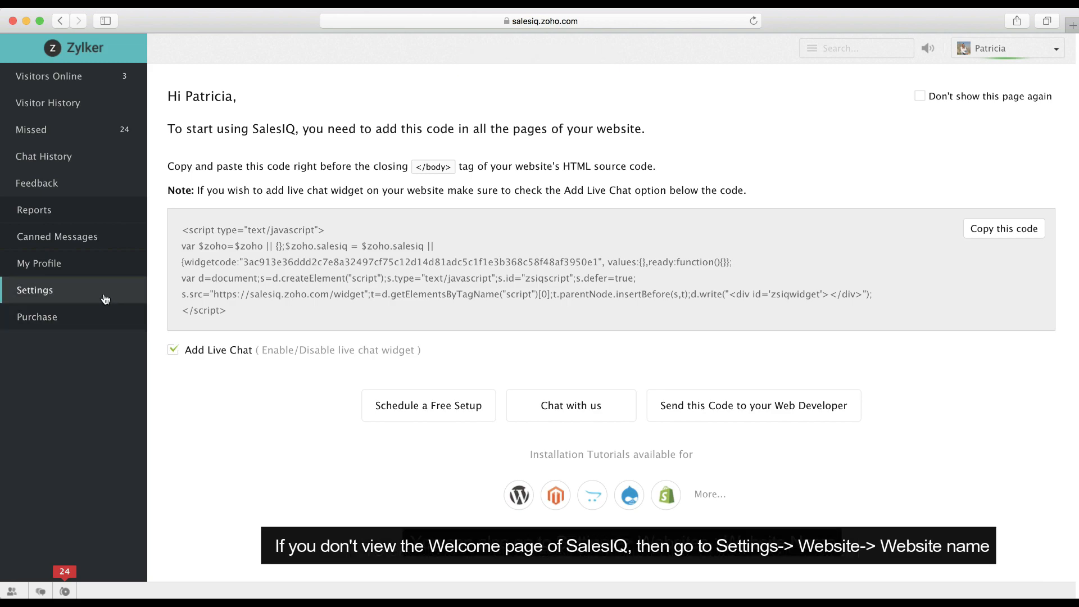
# Open SalesIQ Settings and show the Websites list of five configured sites
pyautogui.click(35, 290)
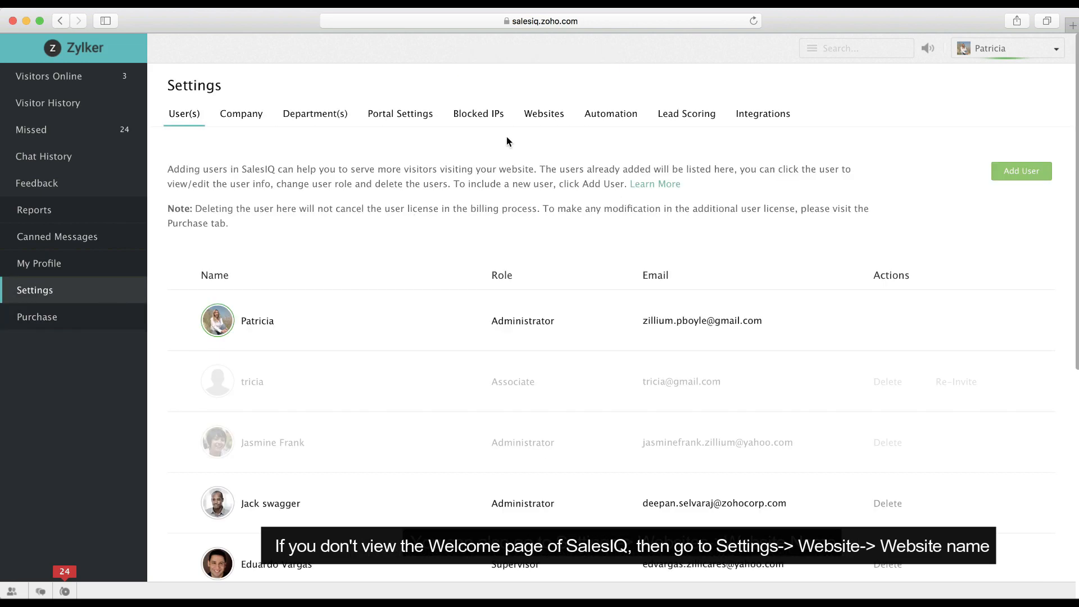
pyautogui.click(544, 113)
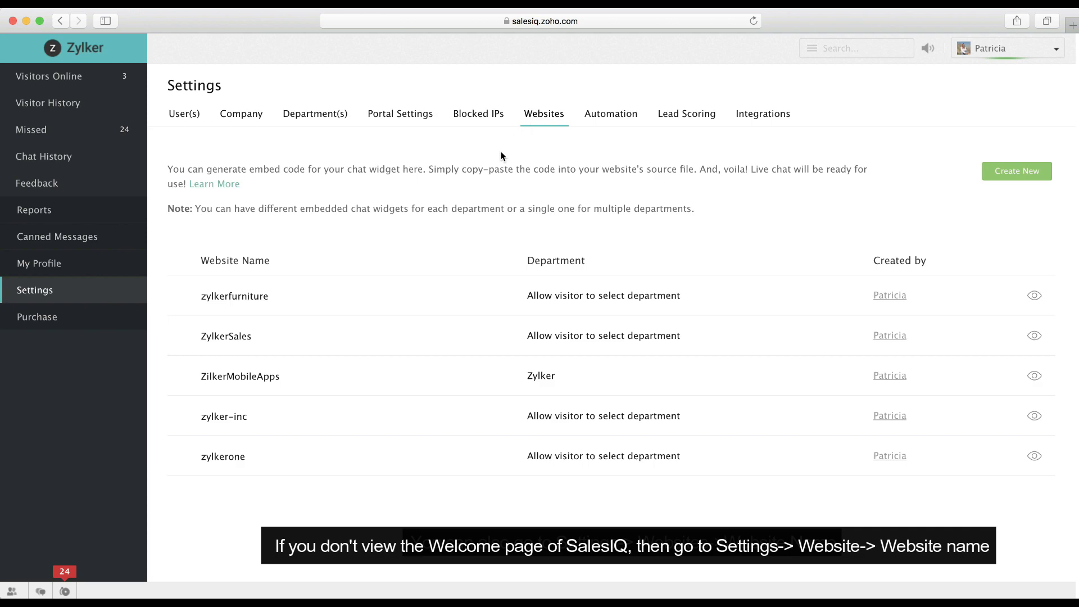
pyautogui.moveTo(447, 301)
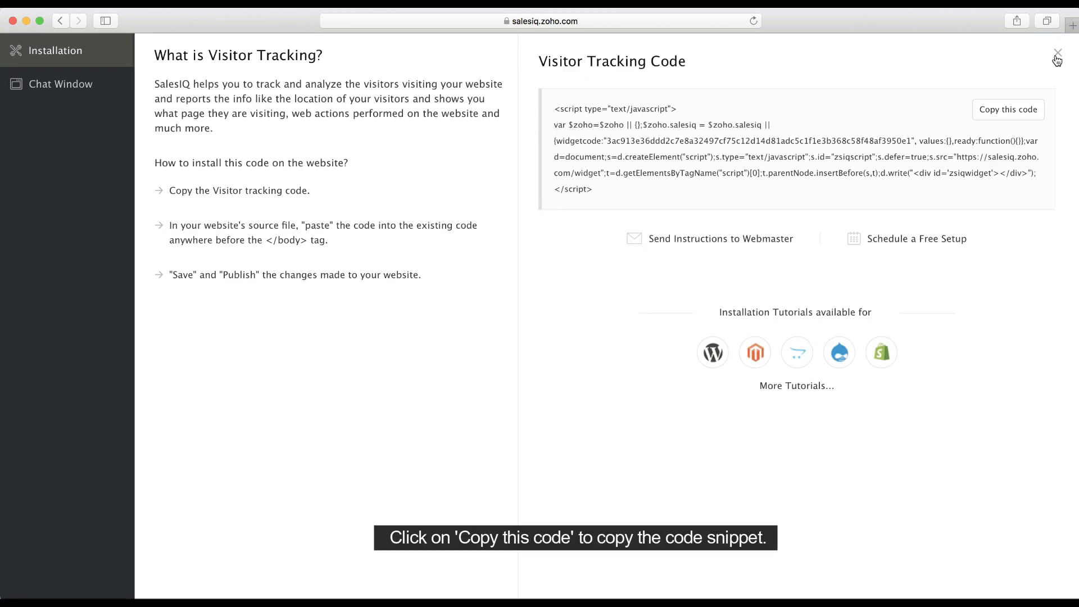
# Close the Visitor Tracking panel and copy the Live Chat code snippet
pyautogui.click(1057, 54)
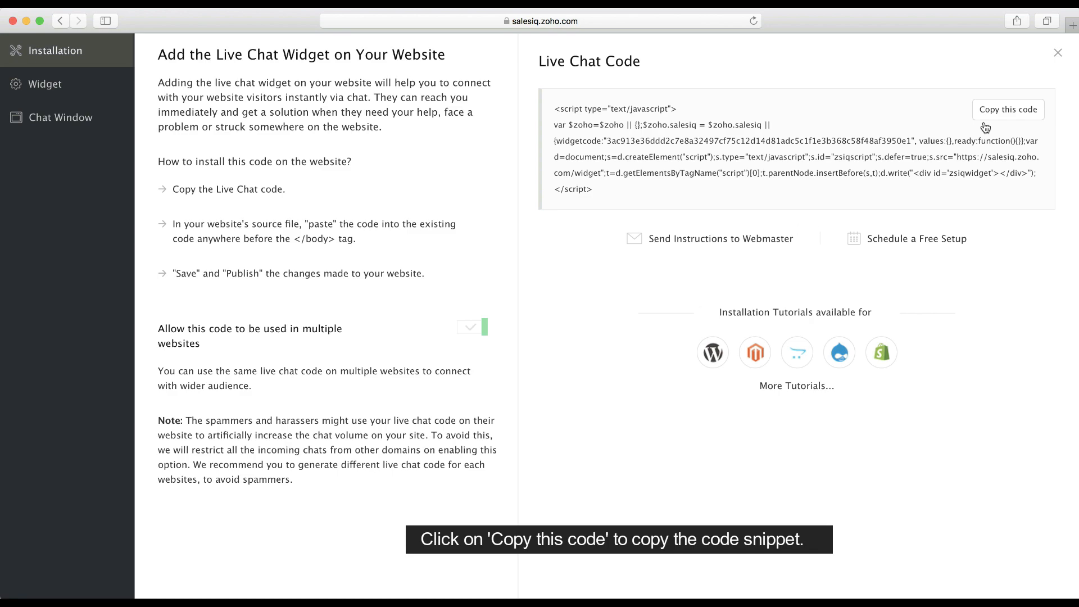
pyautogui.click(1007, 109)
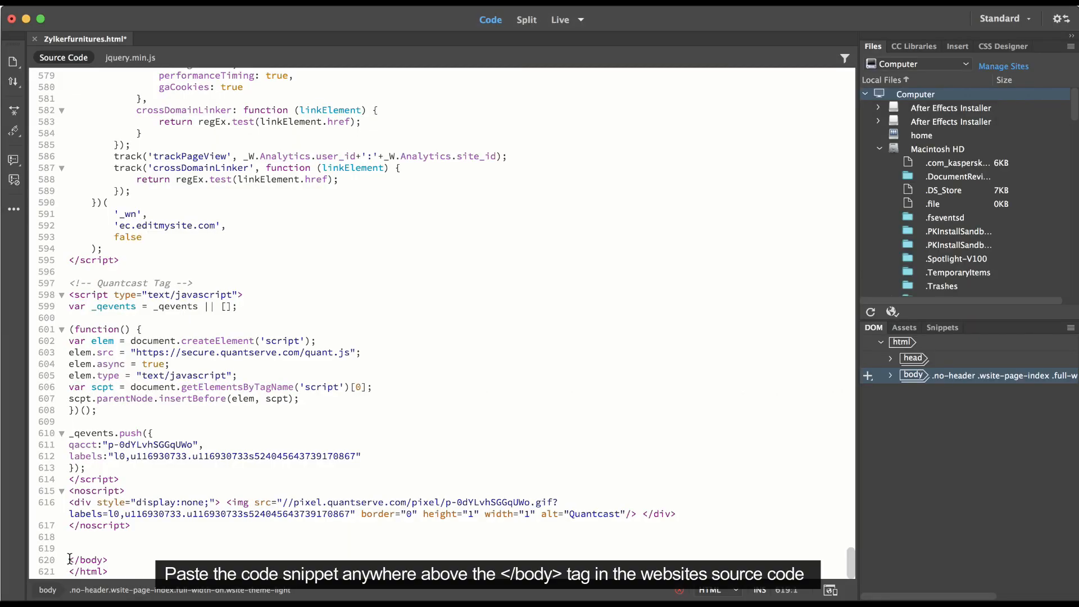